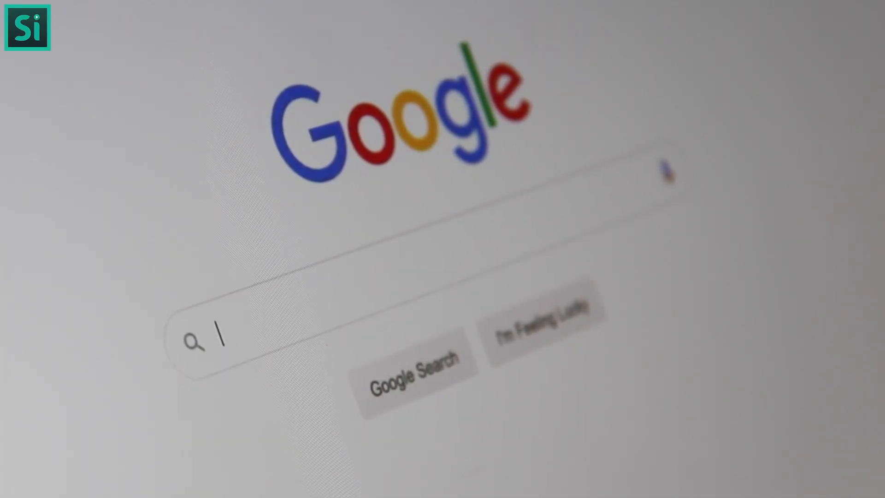
pyautogui.write('Sear')
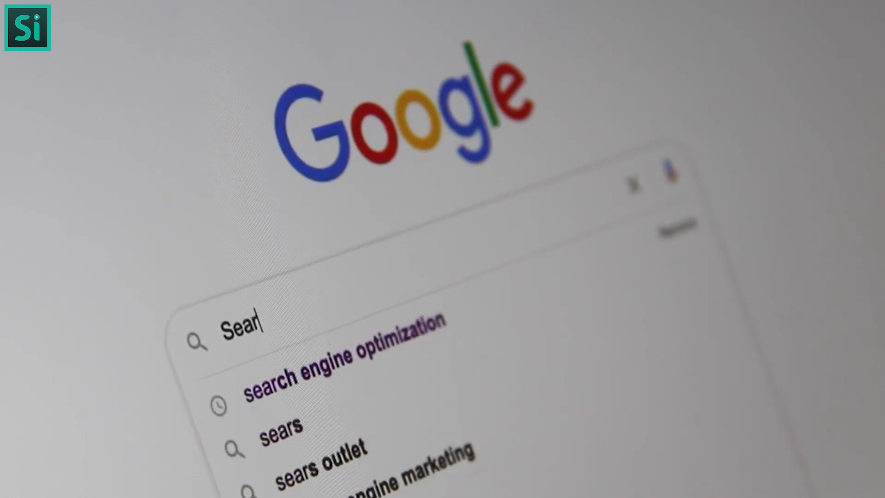